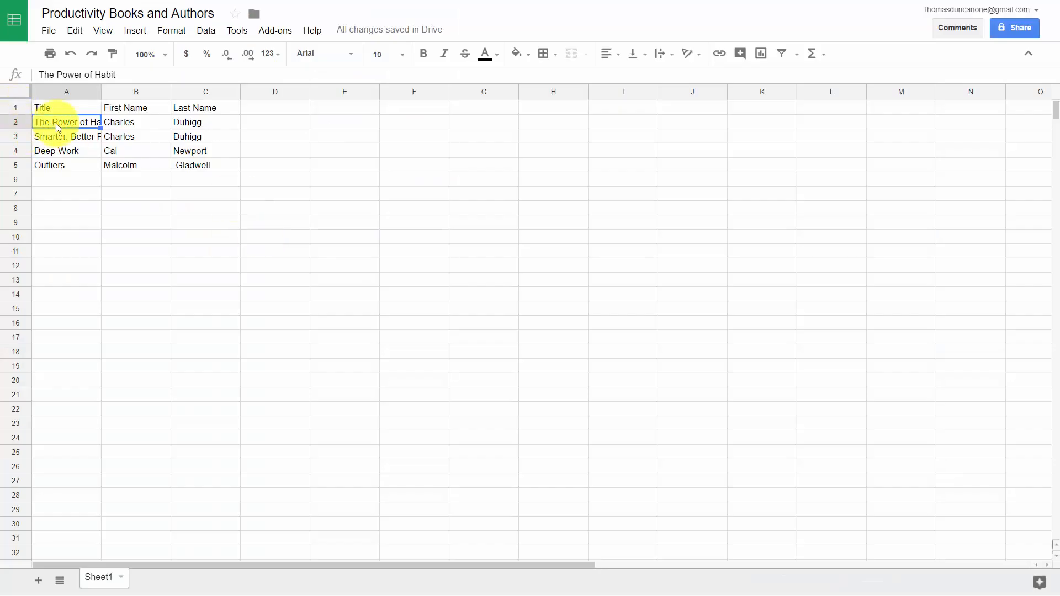
Select and copy the four book titles in A2:A5 of the Productivity Books and Authors sheet.
{"action": "left_click_drag", "start_coordinate": [66, 123], "coordinate": [54, 164]}
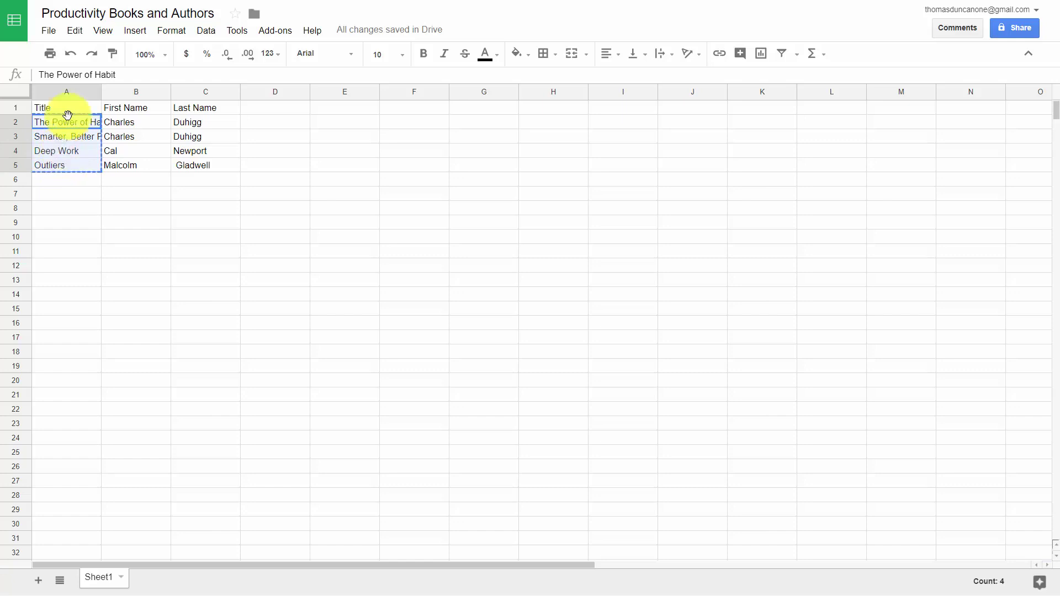
{"action": "mouse_move", "coordinate": [67, 122]}
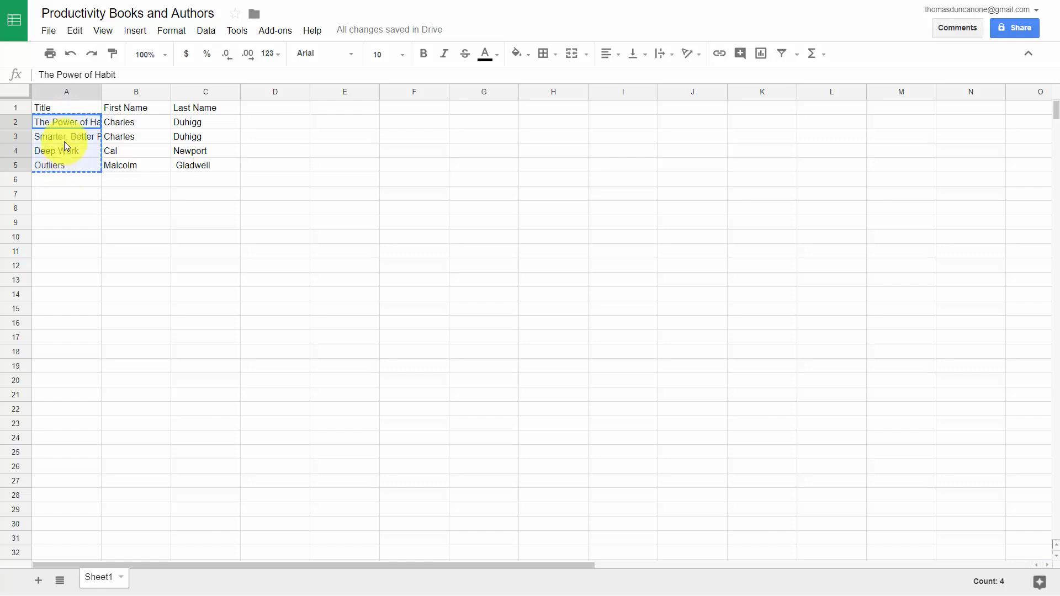
{"action": "mouse_move", "coordinate": [84, 170]}
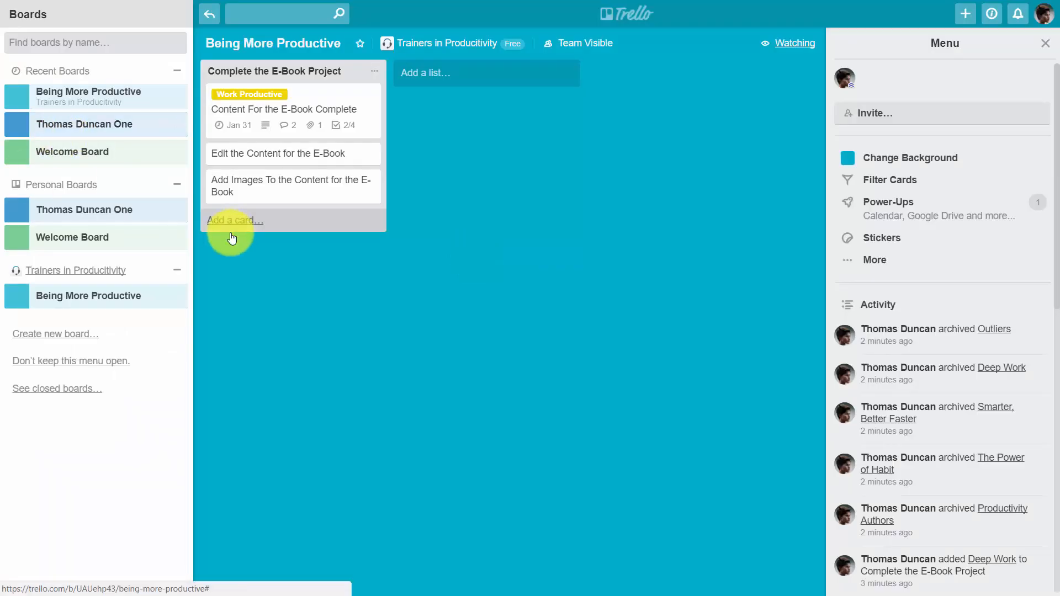
Paste the copied titles as four separate cards in Complete the E-Book Project, then view the Deep Work card.
{"action": "left_click", "coordinate": [234, 219]}
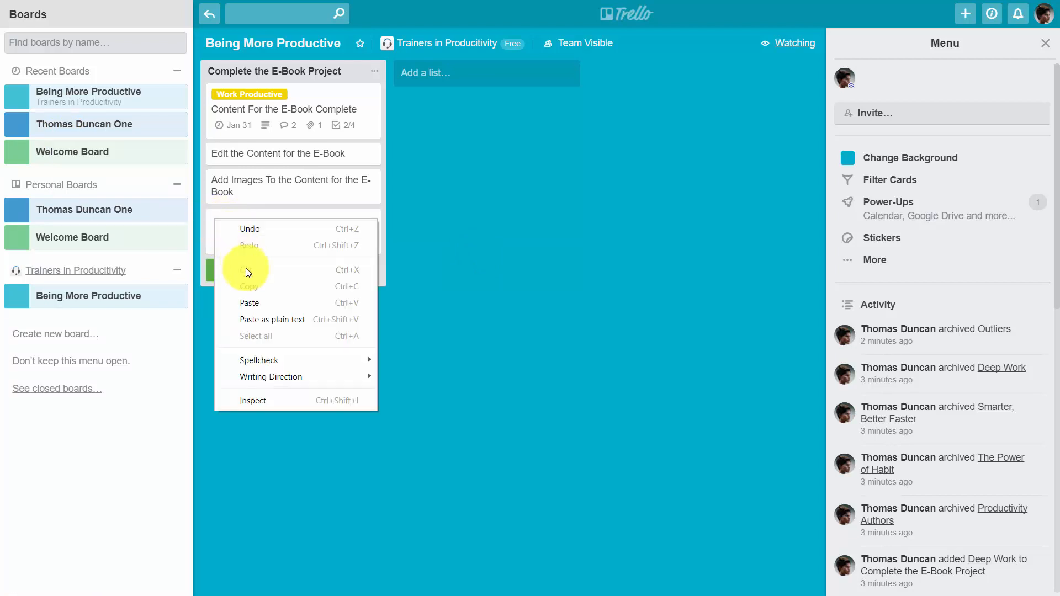
{"action": "left_click", "coordinate": [249, 303]}
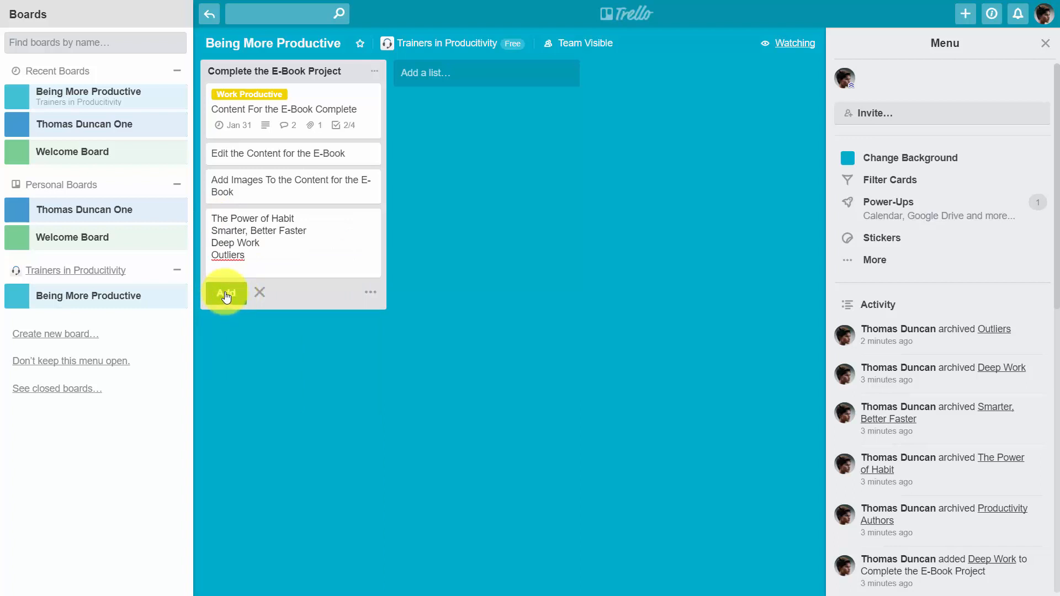
{"action": "left_click", "coordinate": [225, 292]}
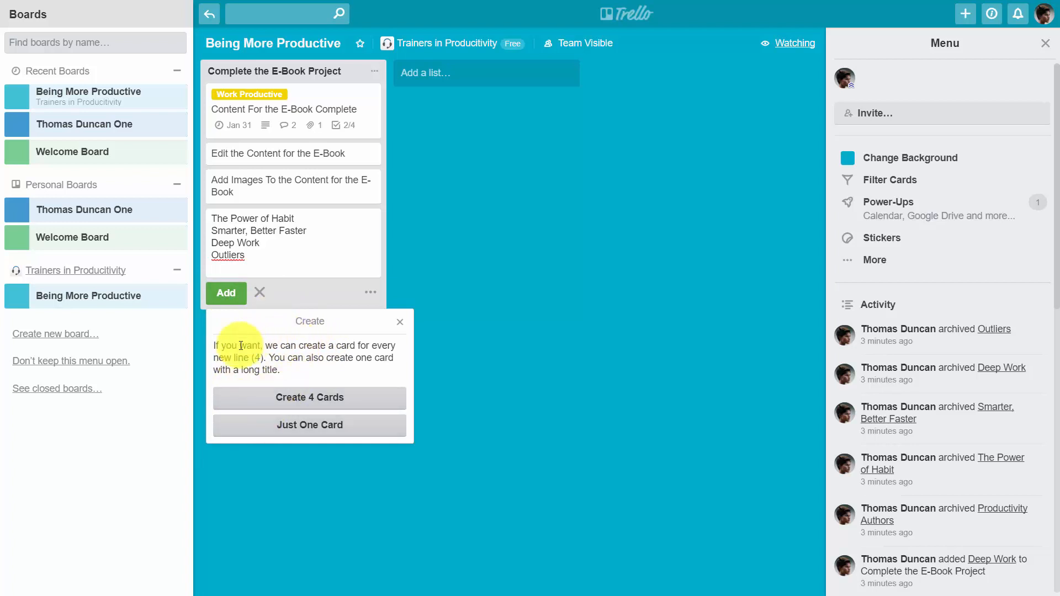
{"action": "mouse_move", "coordinate": [346, 397]}
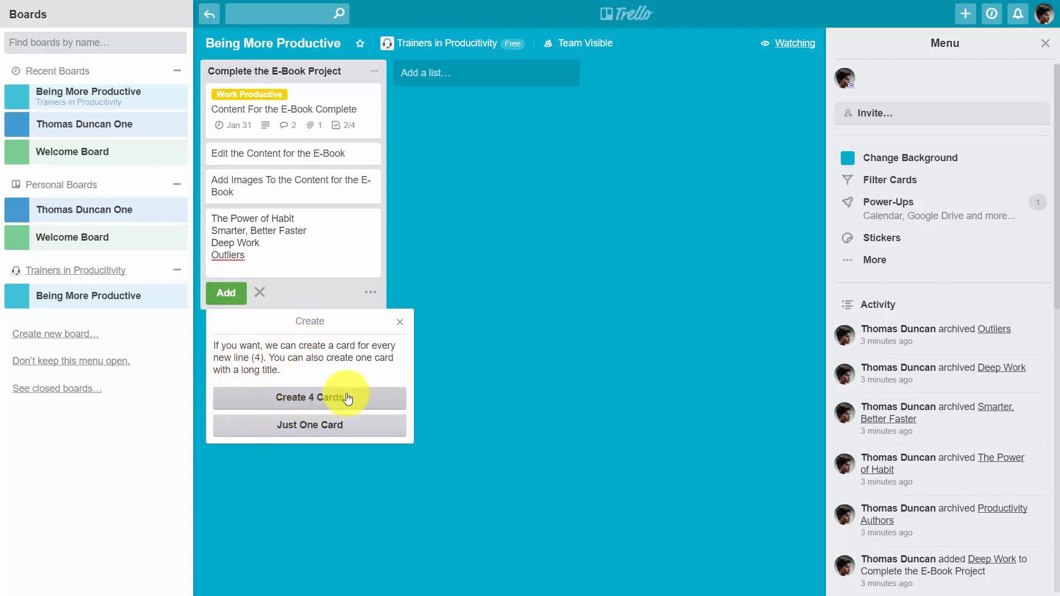
{"action": "mouse_move", "coordinate": [303, 396]}
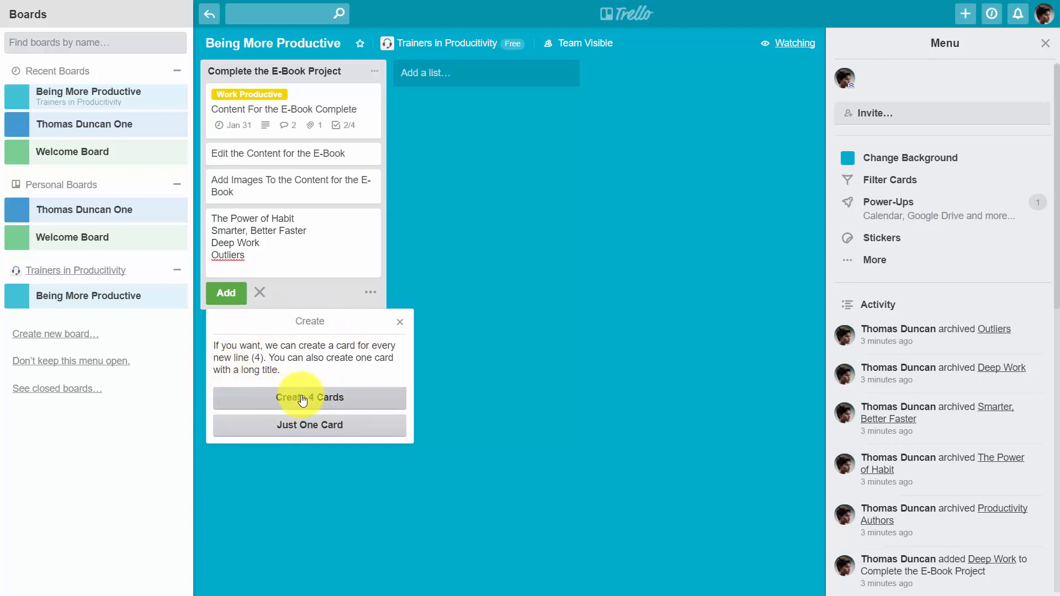
{"action": "left_click", "coordinate": [309, 397]}
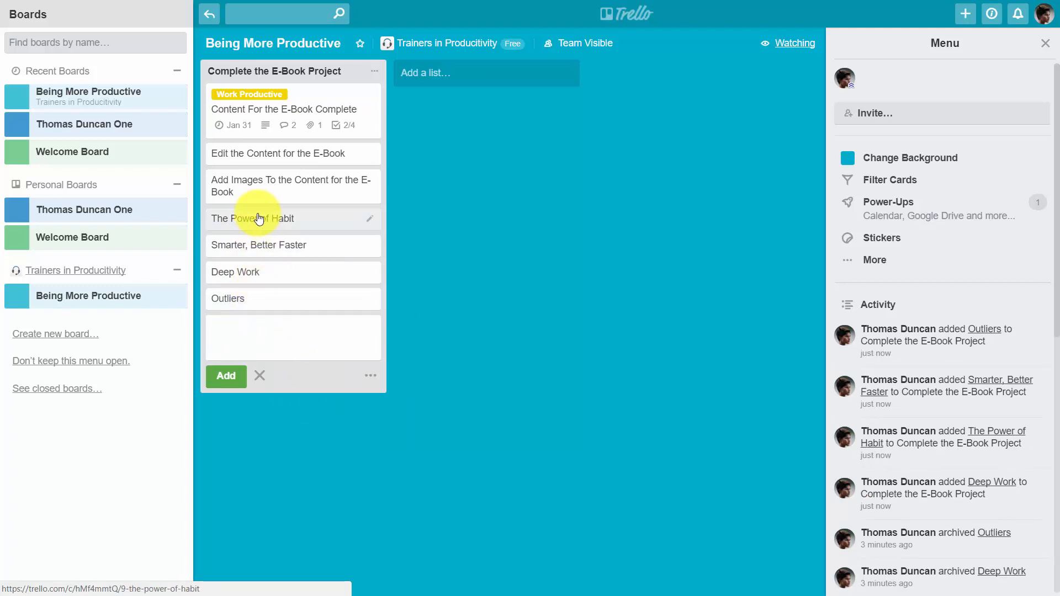
{"action": "mouse_move", "coordinate": [255, 282]}
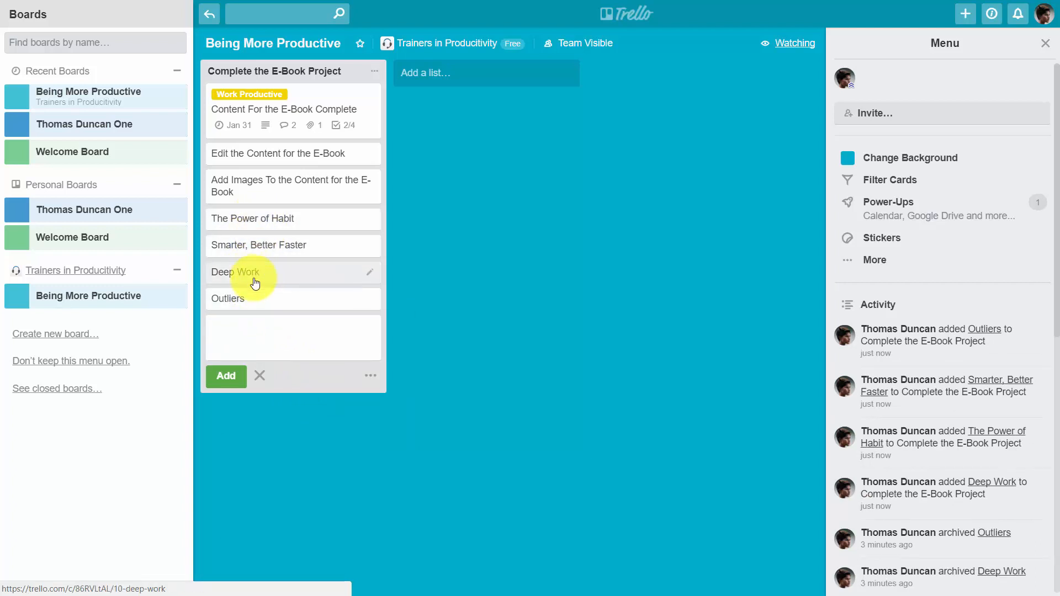
{"action": "mouse_move", "coordinate": [255, 291]}
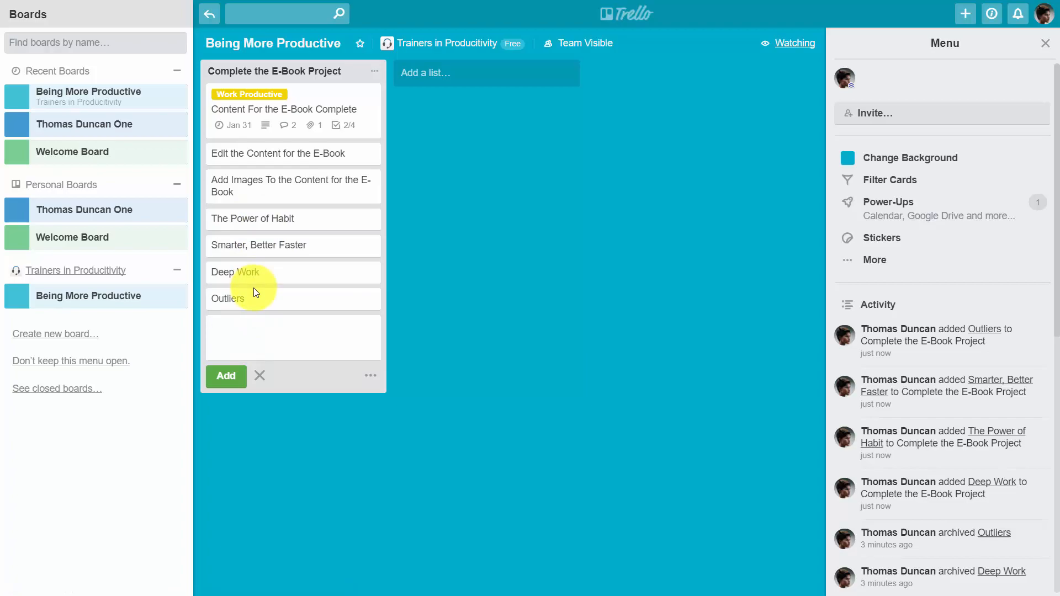
{"action": "left_click", "coordinate": [236, 272]}
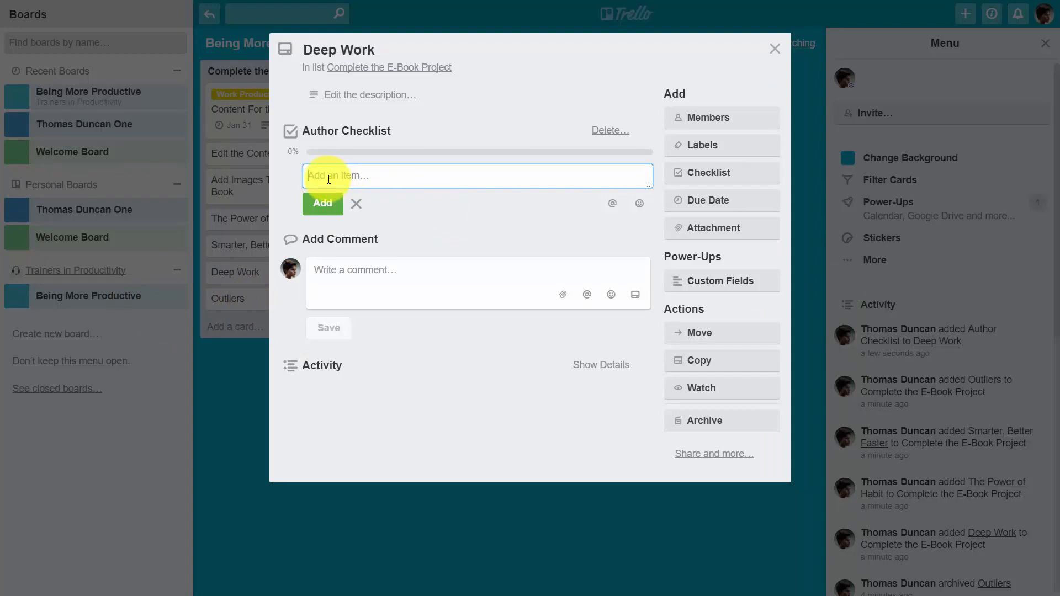
Paste the four titles as Author Checklist items on Deep Work and return to the board.
{"action": "type", "text": "The Power of Habit"}
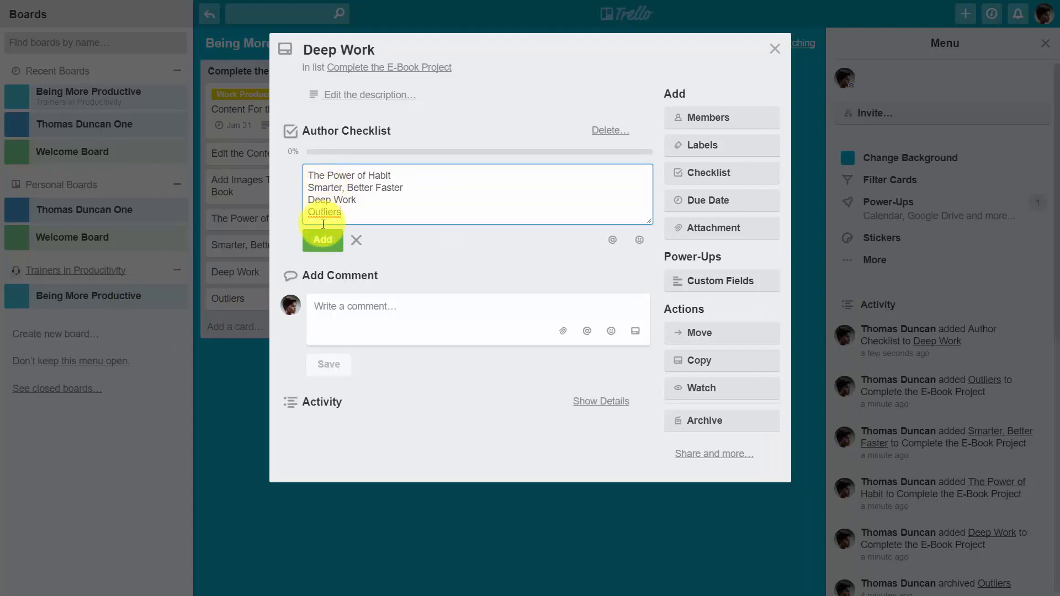
{"action": "left_click", "coordinate": [322, 240]}
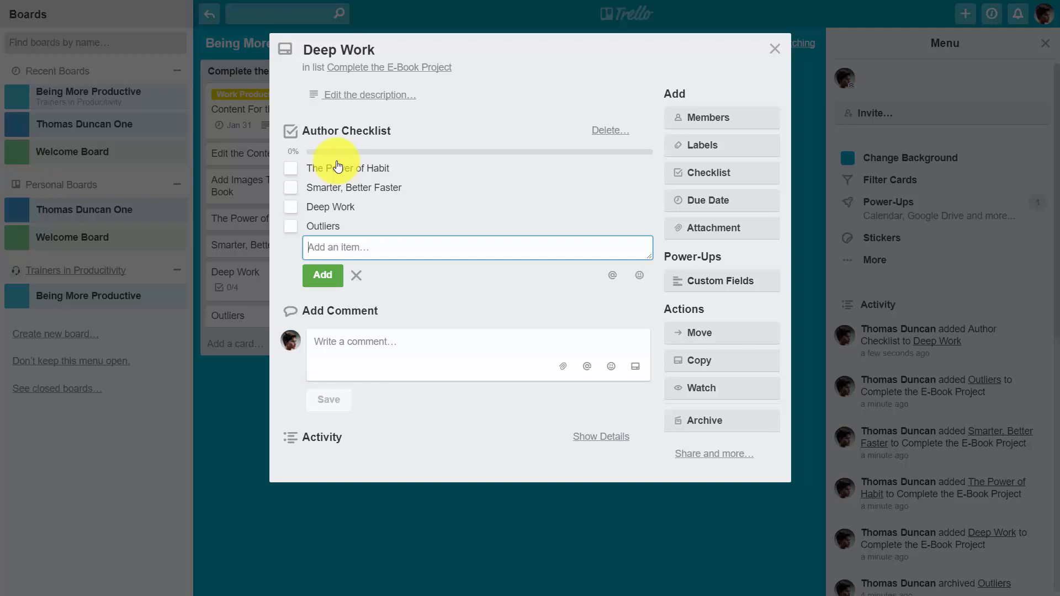
{"action": "mouse_move", "coordinate": [338, 168]}
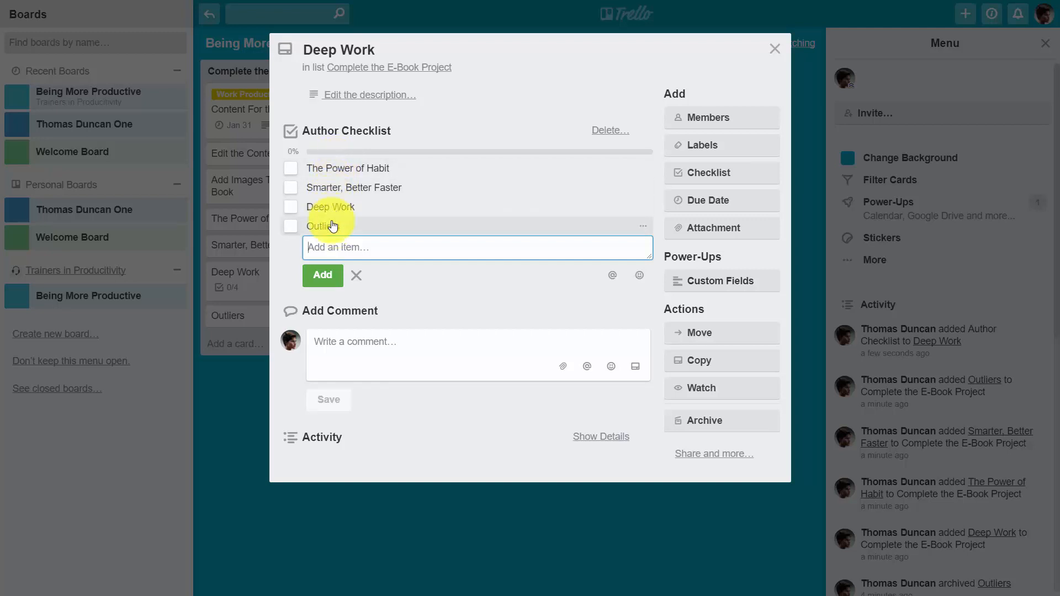
{"action": "left_click", "coordinate": [774, 48]}
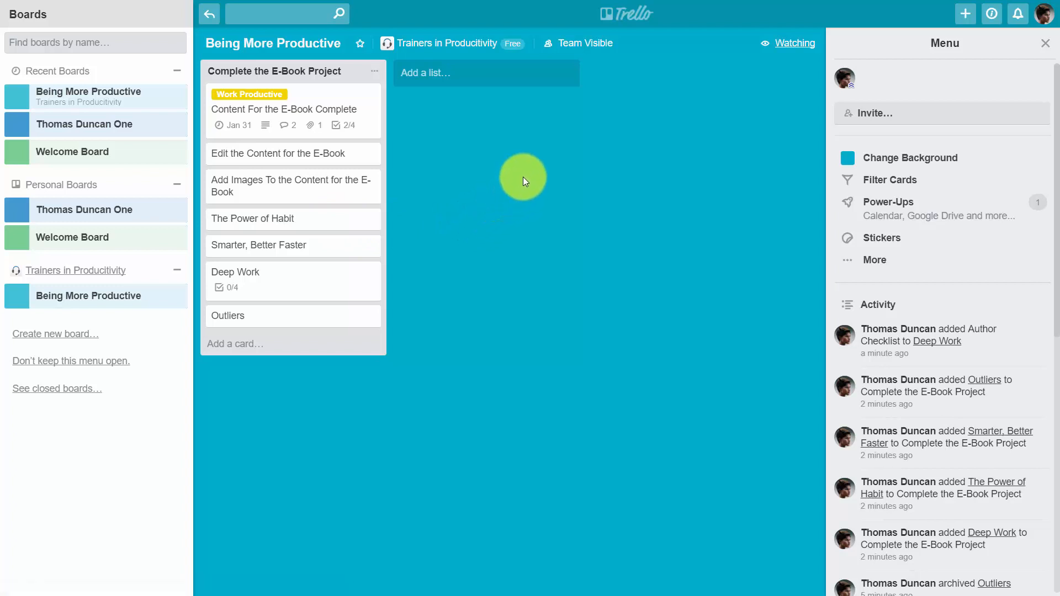
{"action": "mouse_move", "coordinate": [491, 221]}
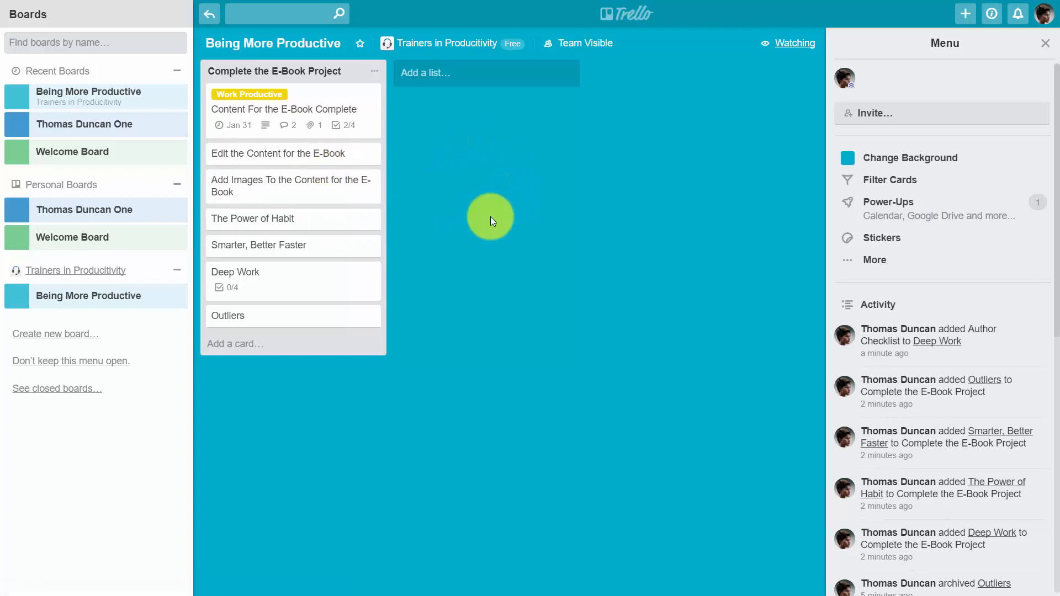
{"action": "mouse_move", "coordinate": [433, 155]}
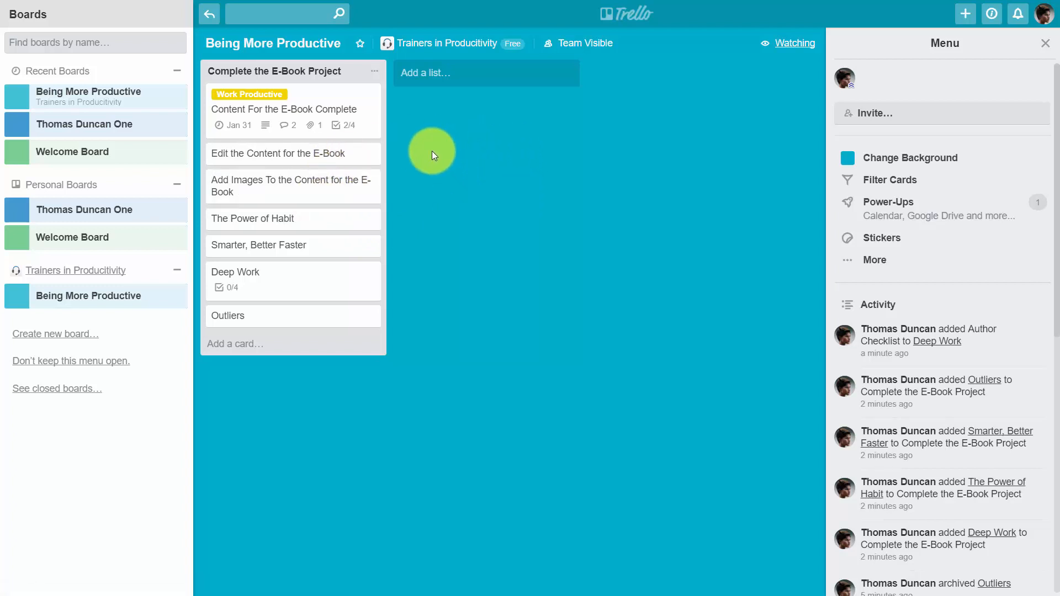
{"action": "mouse_move", "coordinate": [440, 156]}
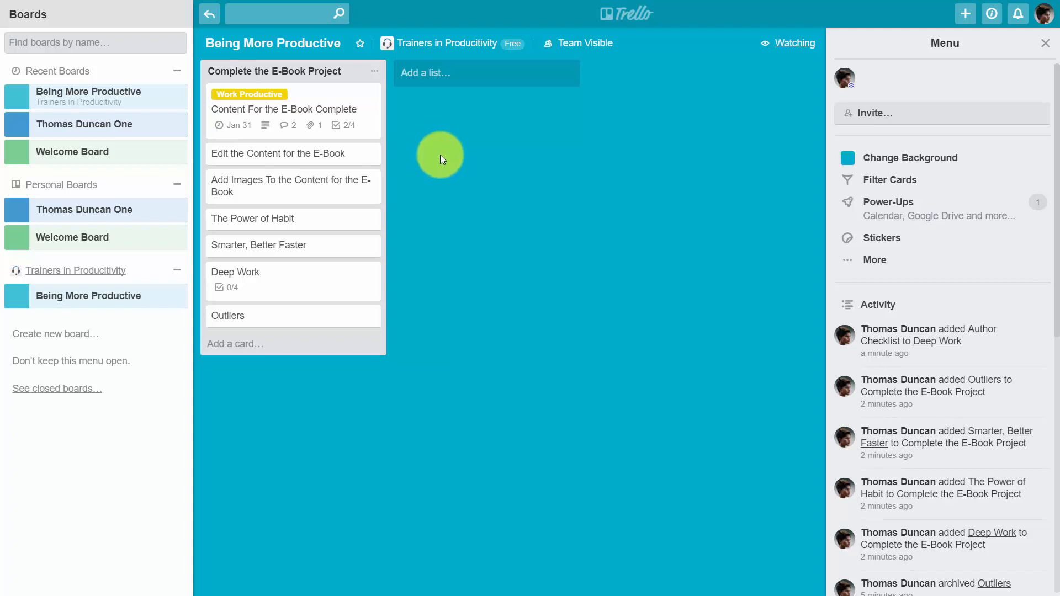
{"action": "mouse_move", "coordinate": [451, 168]}
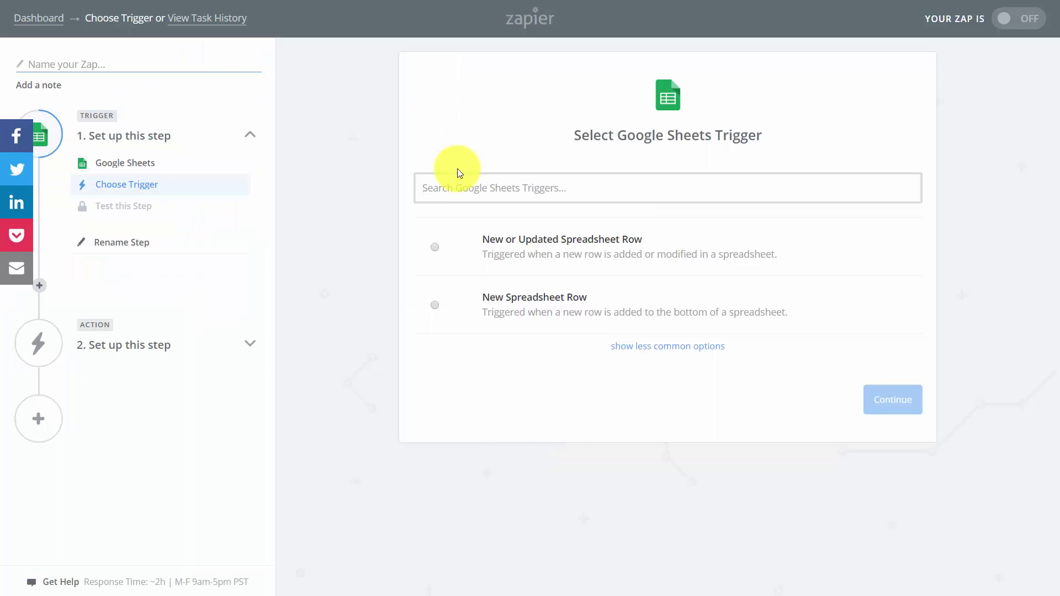
{"action": "mouse_move", "coordinate": [389, 310]}
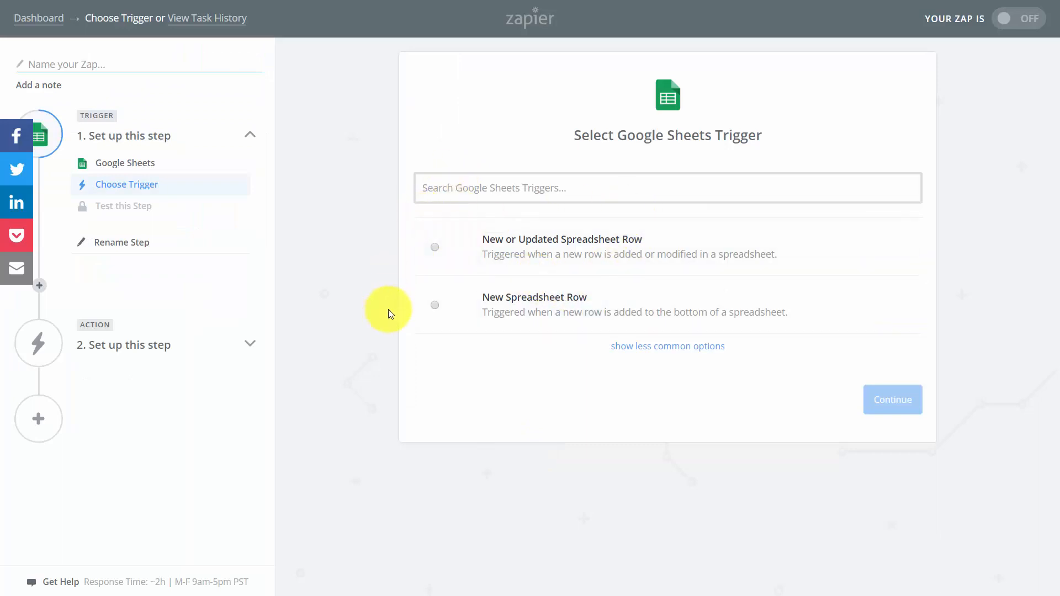
{"action": "mouse_move", "coordinate": [436, 310]}
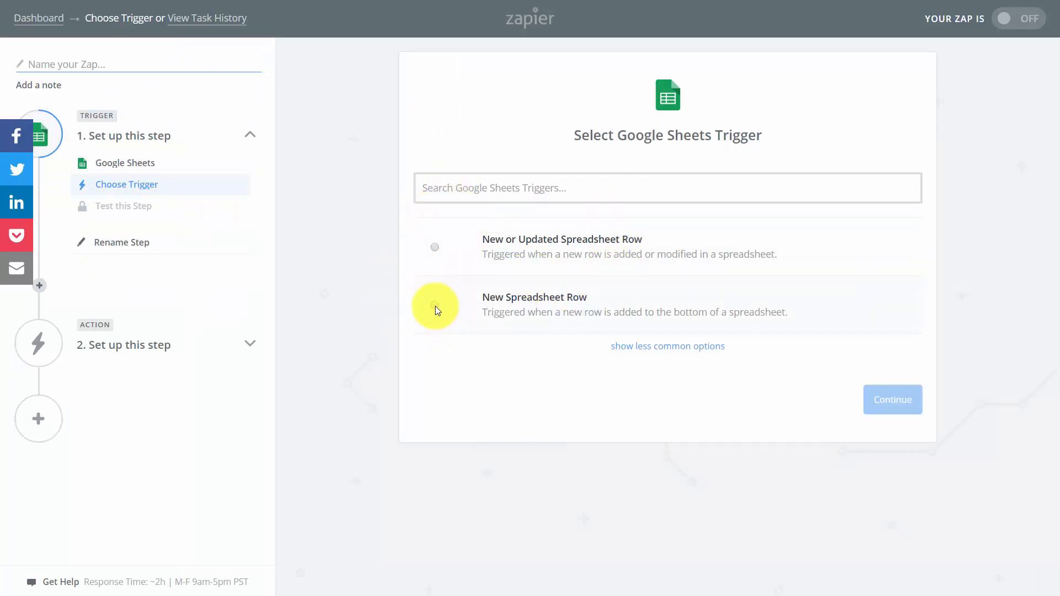
Trigger on new rows in the Productivity Authors worksheet of Productivity Books and Authors and test it.
{"action": "left_click", "coordinate": [435, 305]}
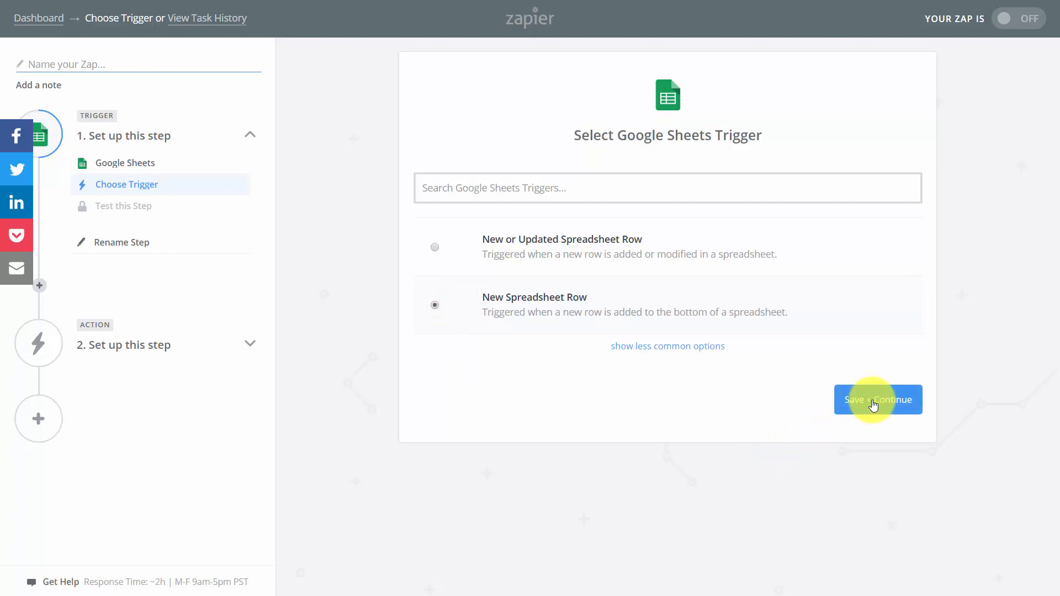
{"action": "left_click", "coordinate": [878, 399]}
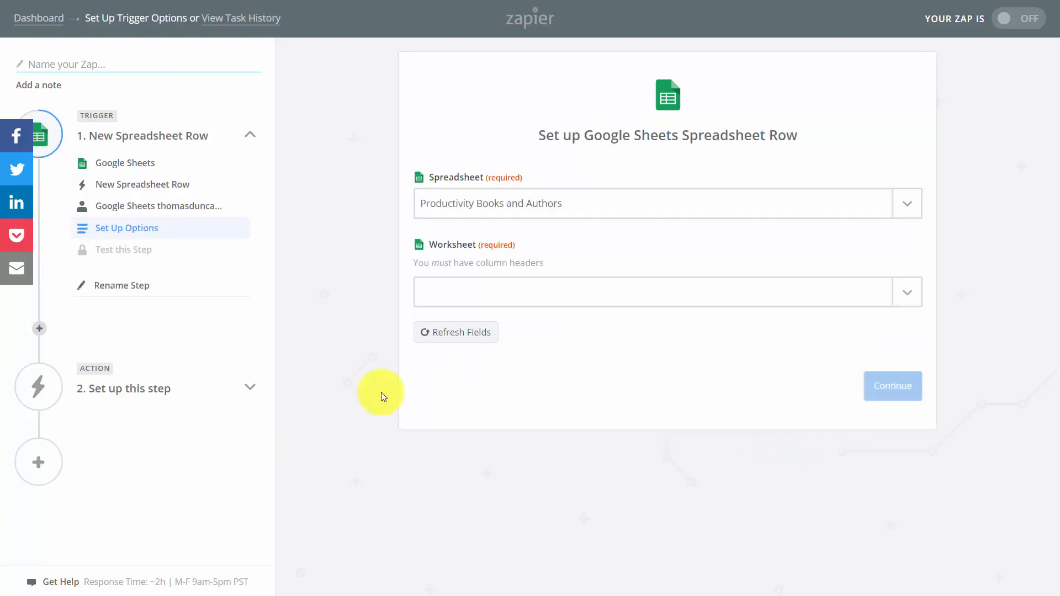
{"action": "mouse_move", "coordinate": [644, 245]}
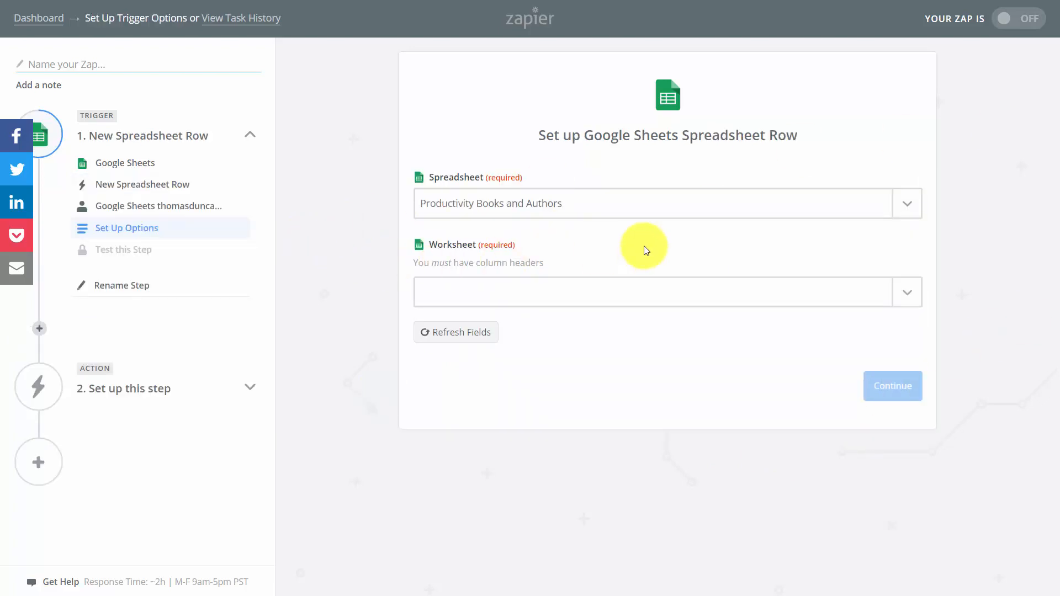
{"action": "mouse_move", "coordinate": [490, 238]}
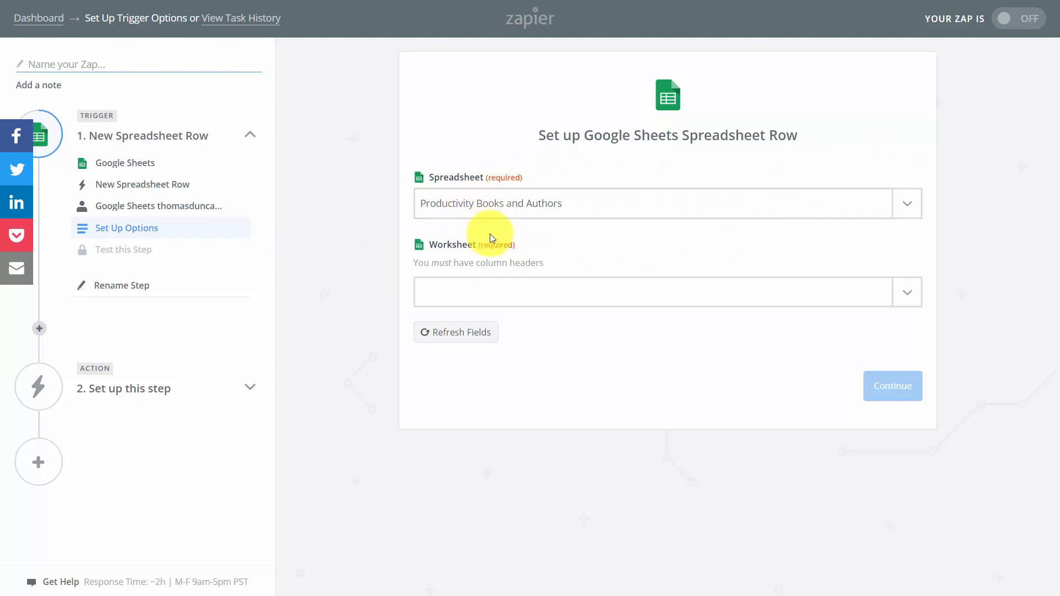
{"action": "left_click", "coordinate": [649, 291]}
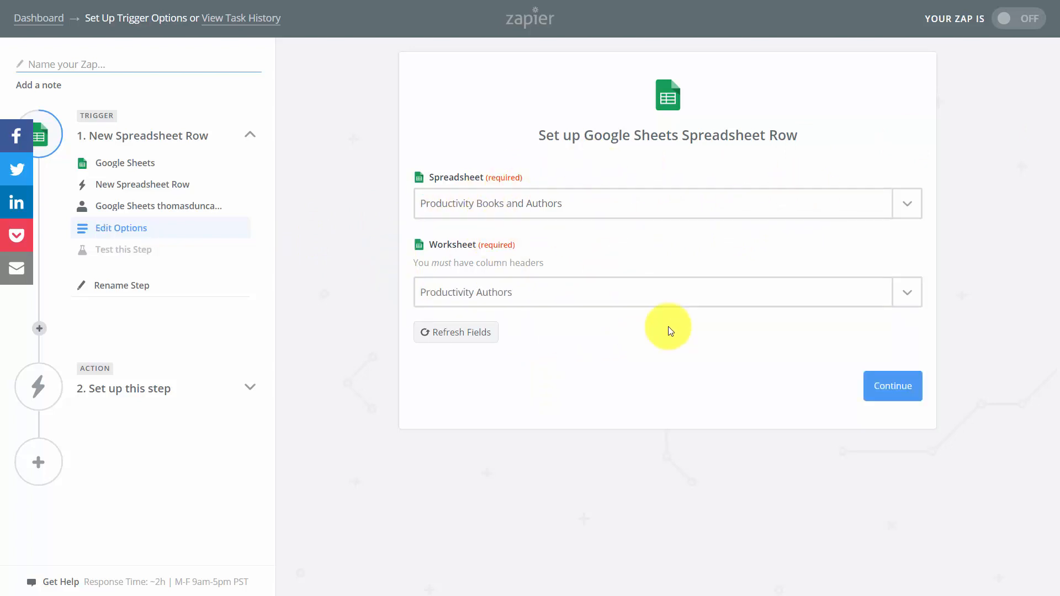
{"action": "mouse_move", "coordinate": [541, 251]}
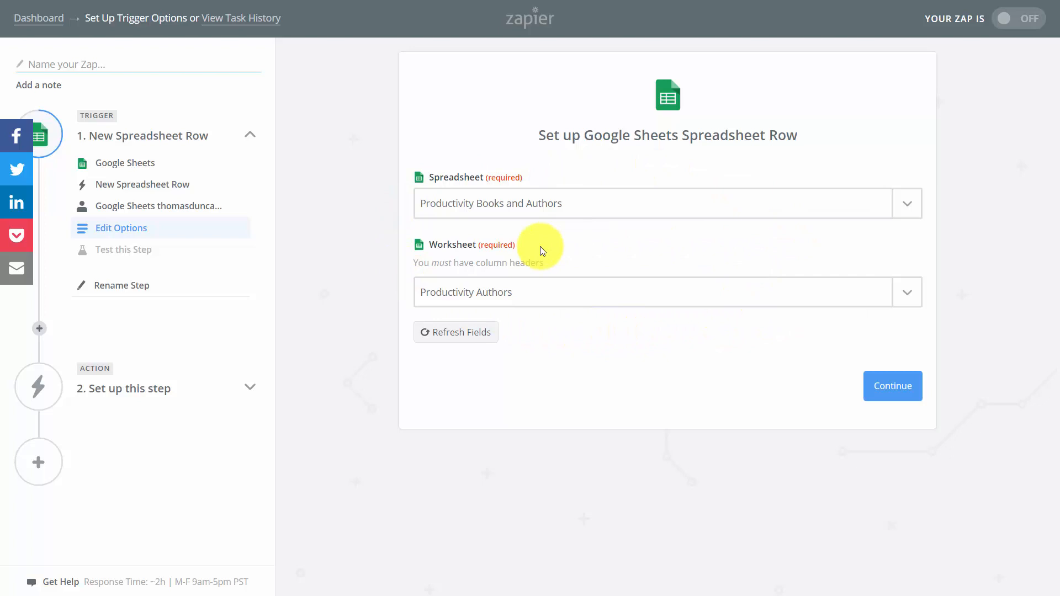
{"action": "mouse_move", "coordinate": [892, 386]}
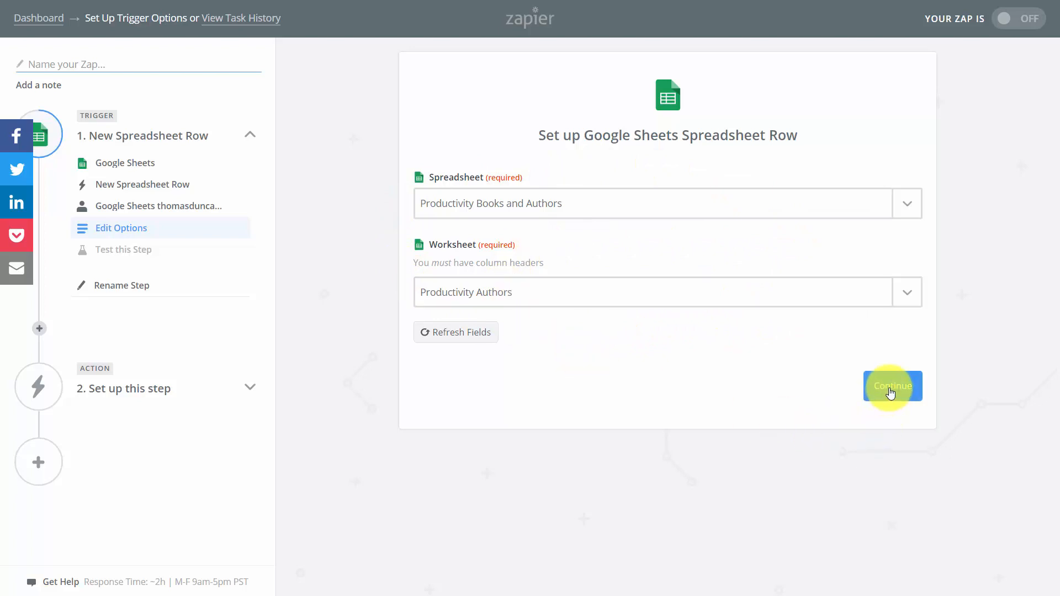
{"action": "left_click", "coordinate": [892, 387]}
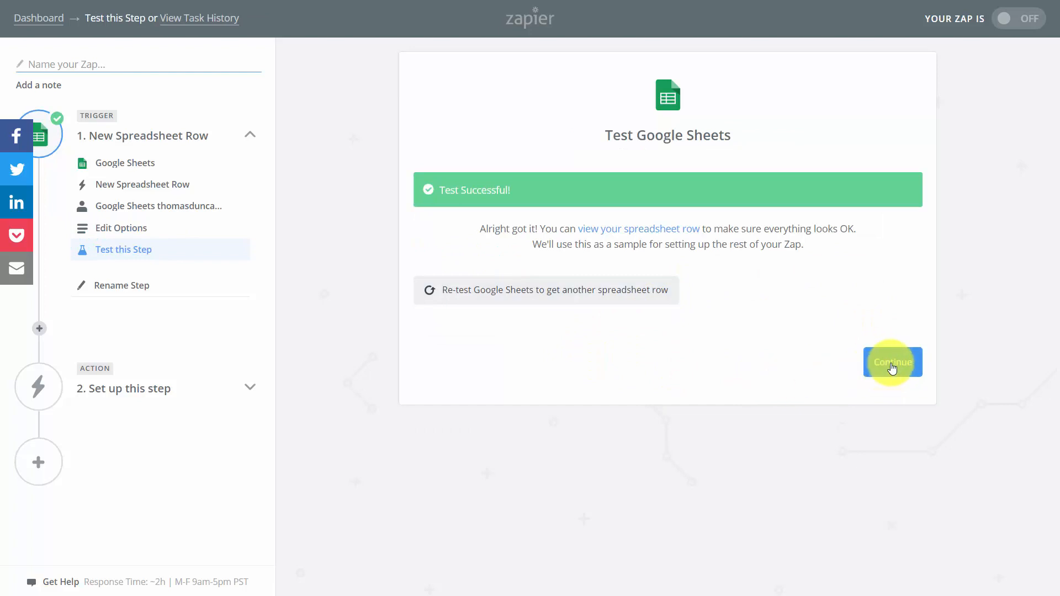
Add a Trello Create List action targeting the Being More Productive board.
{"action": "left_click", "coordinate": [892, 362]}
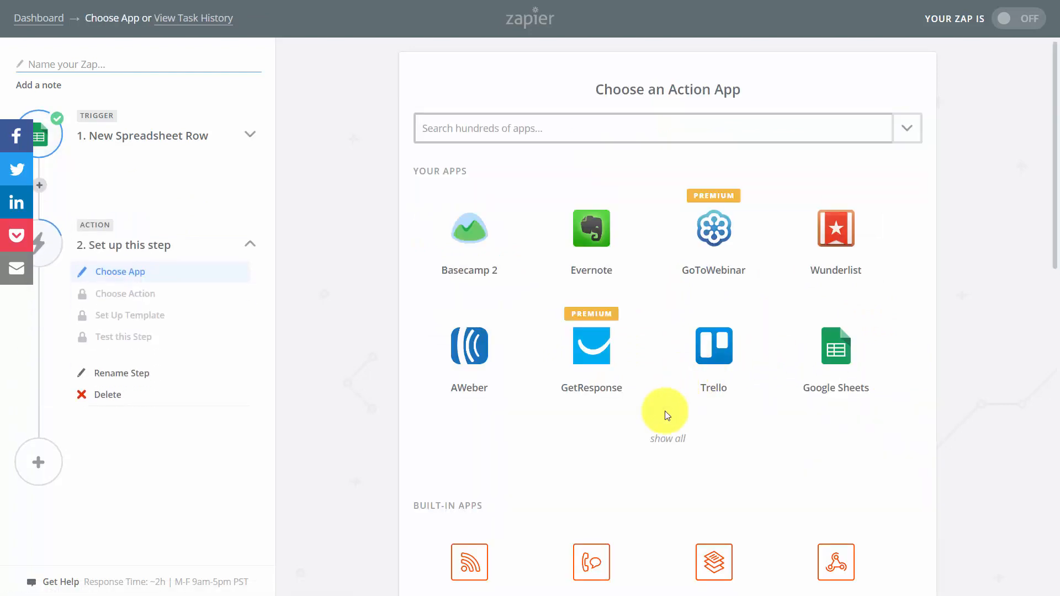
{"action": "mouse_move", "coordinate": [703, 369]}
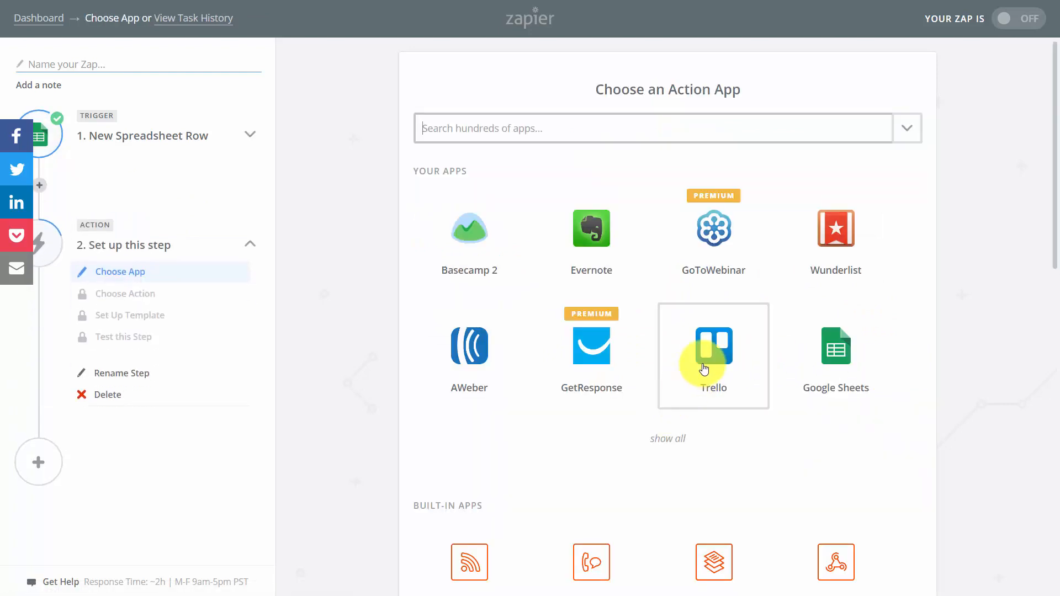
{"action": "left_click", "coordinate": [712, 354]}
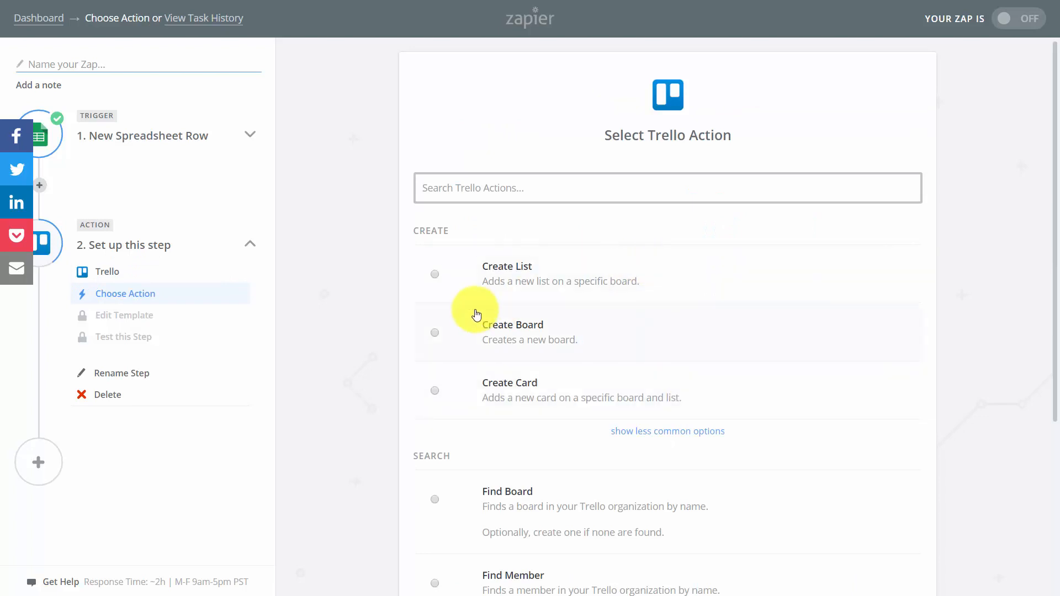
{"action": "left_click", "coordinate": [435, 274]}
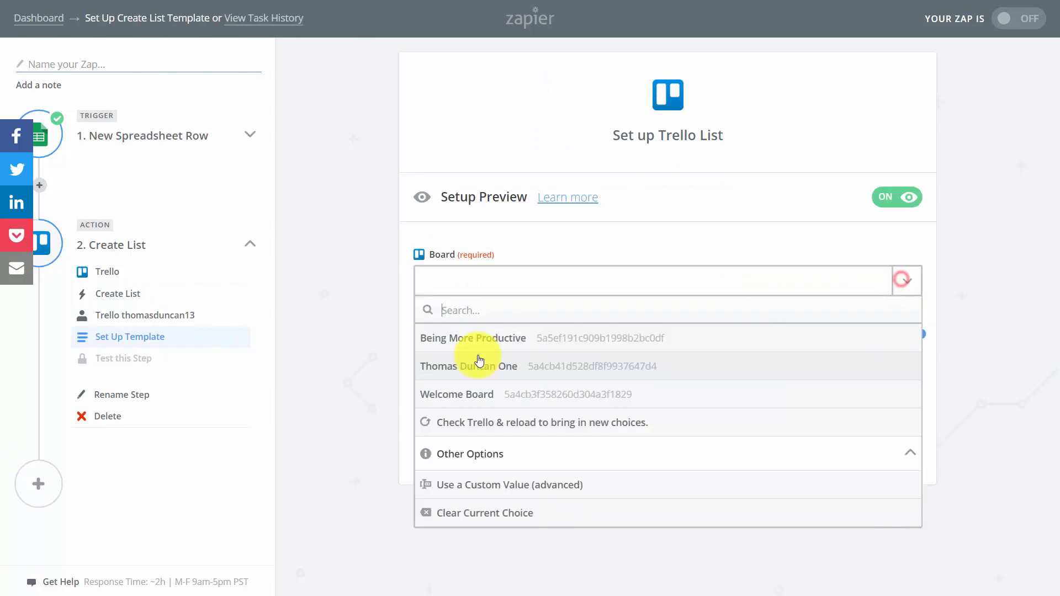
{"action": "left_click", "coordinate": [473, 338]}
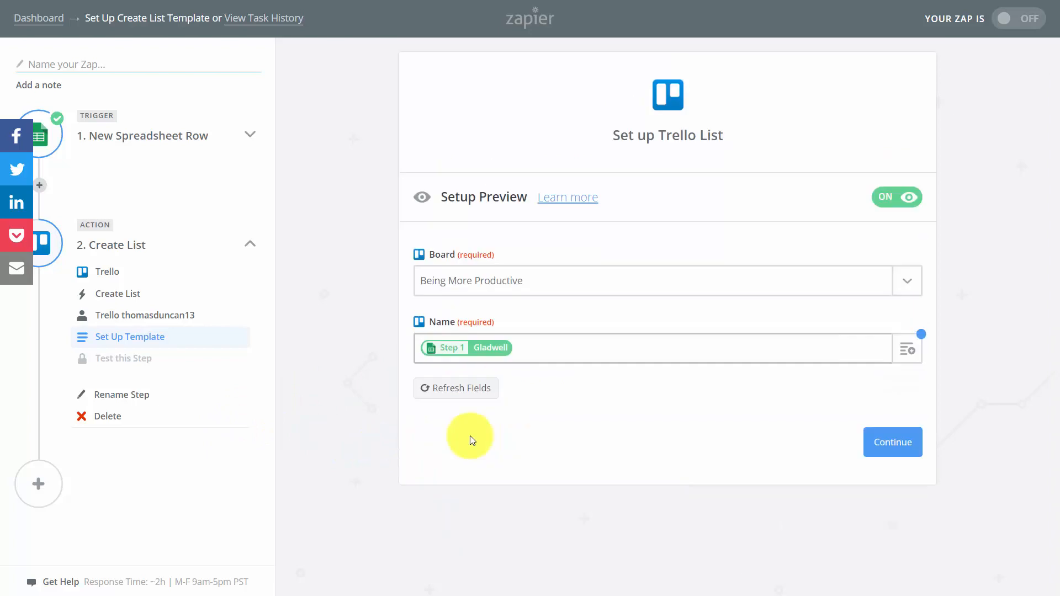
Send the test list to Trello and finish the zap.
{"action": "left_click", "coordinate": [892, 442]}
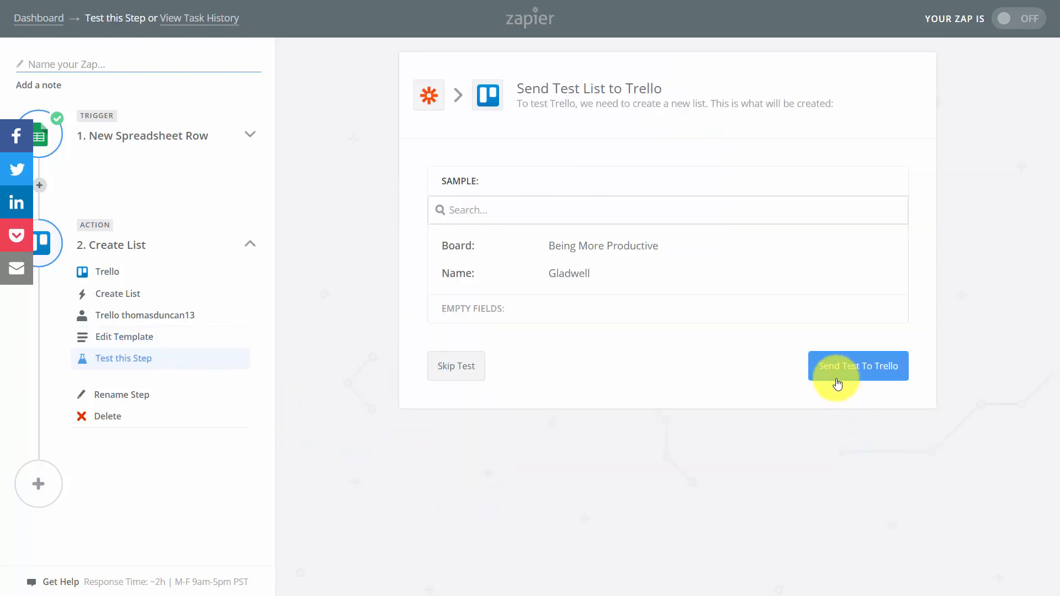
{"action": "left_click", "coordinate": [857, 365]}
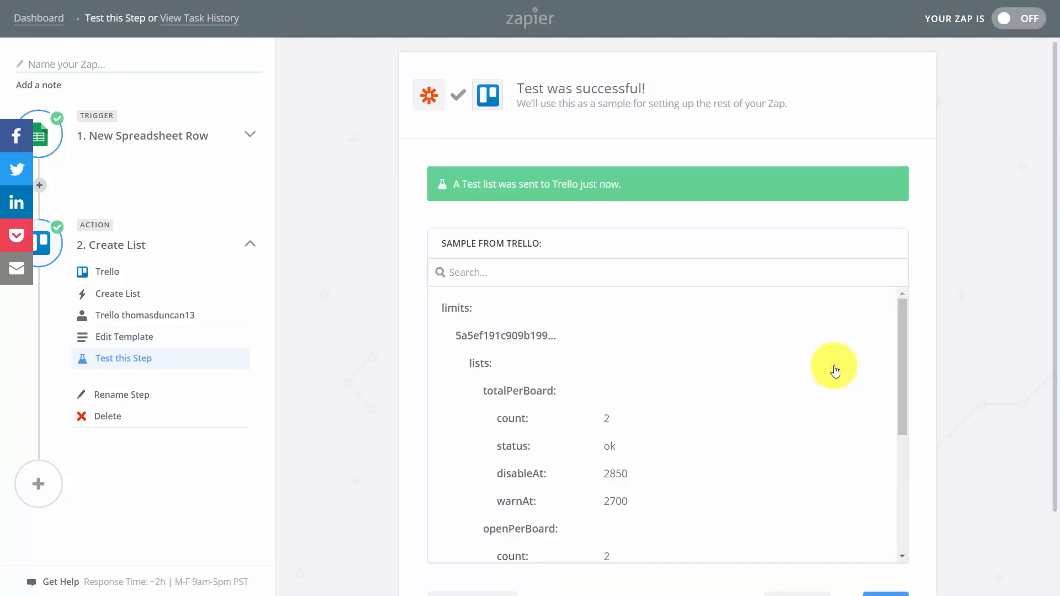
{"action": "scroll", "scroll_direction": "down", "scroll_amount": 3}
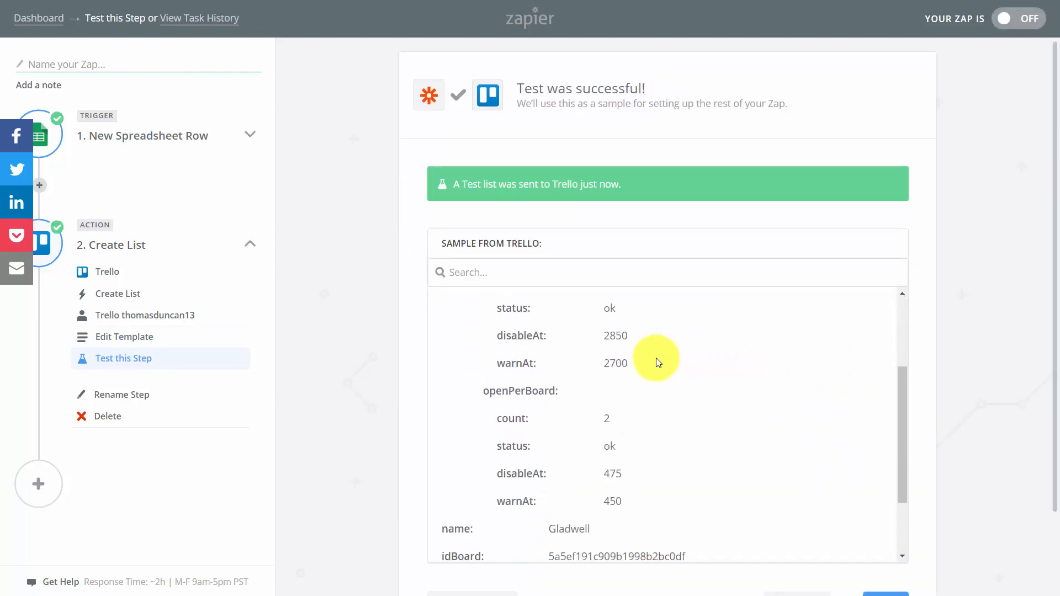
{"action": "scroll", "scroll_direction": "down", "scroll_amount": 3}
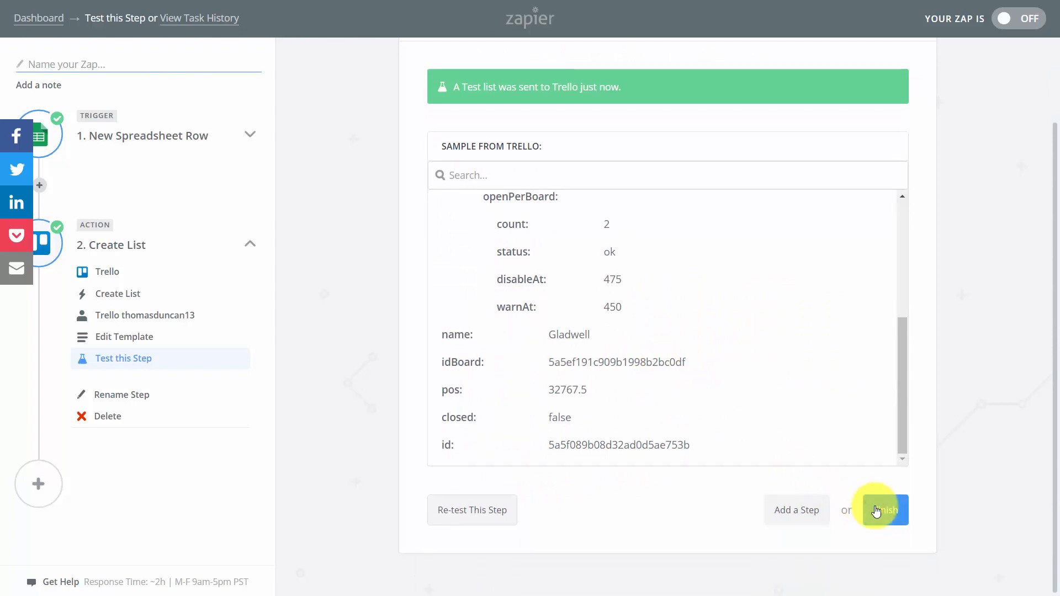
{"action": "left_click", "coordinate": [884, 510]}
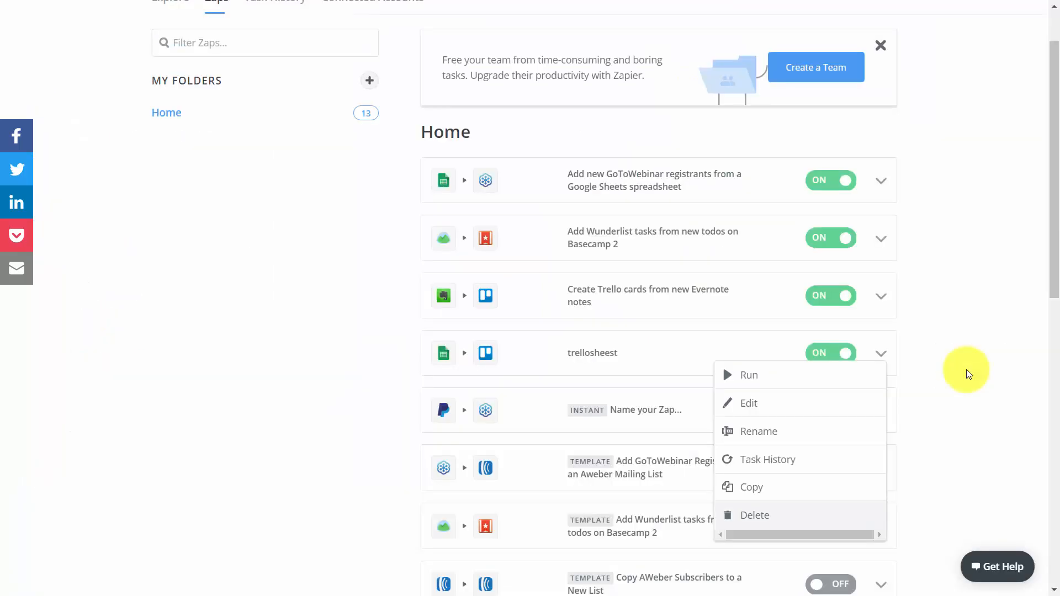
{"action": "mouse_move", "coordinate": [748, 375]}
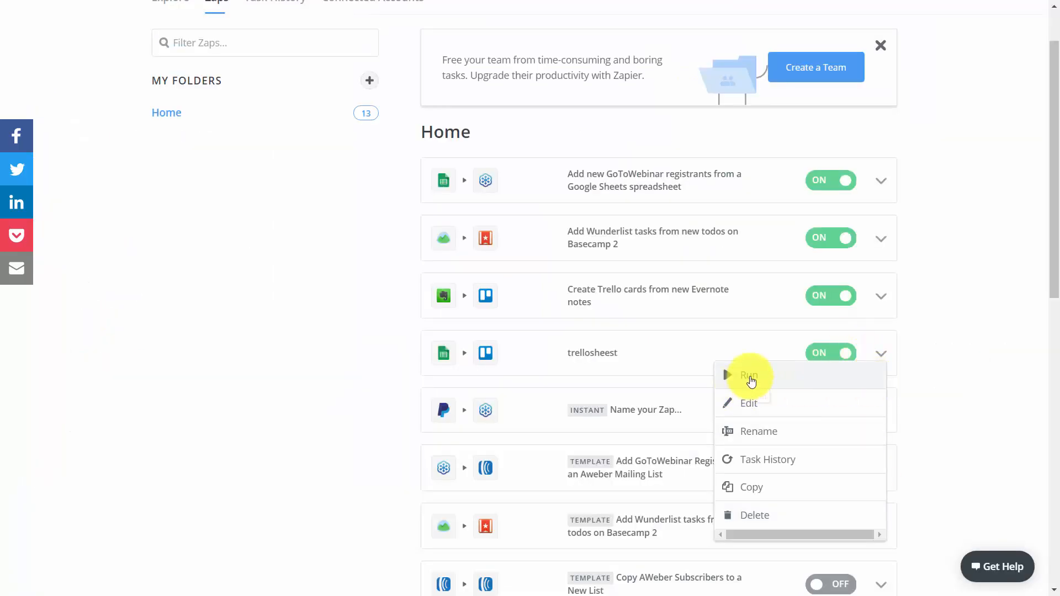
Run the trellosheest zap so the Gladwell list appears on the Being More Productive board.
{"action": "left_click", "coordinate": [749, 375]}
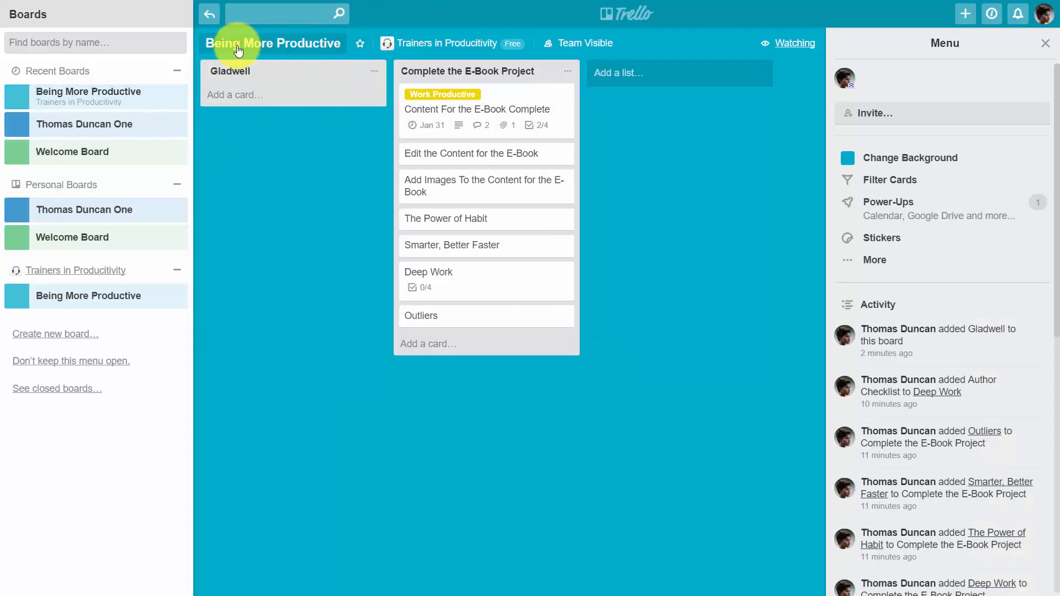
{"action": "mouse_move", "coordinate": [311, 163]}
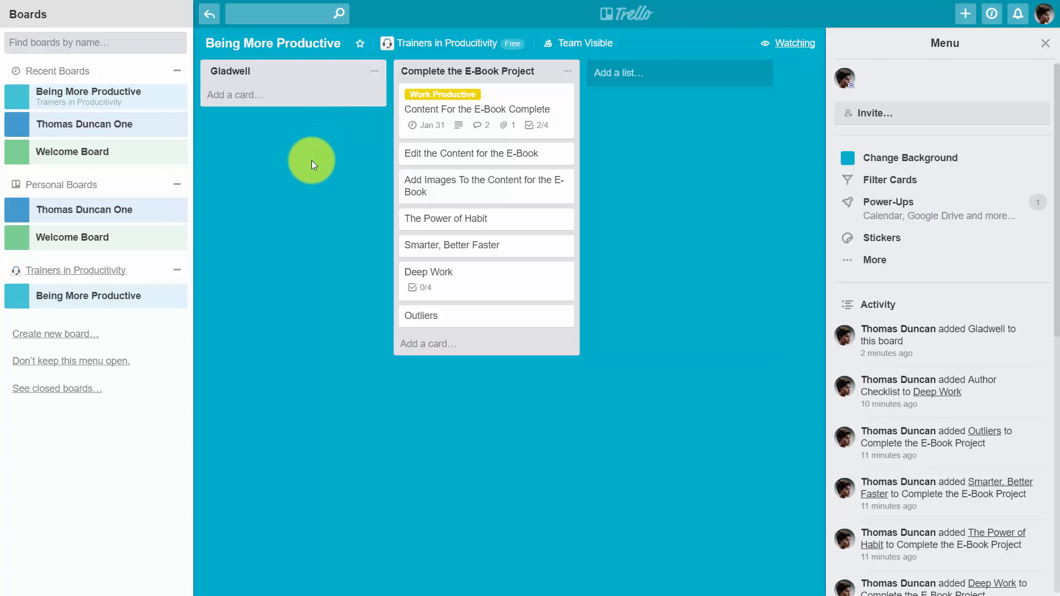
{"action": "mouse_move", "coordinate": [263, 224]}
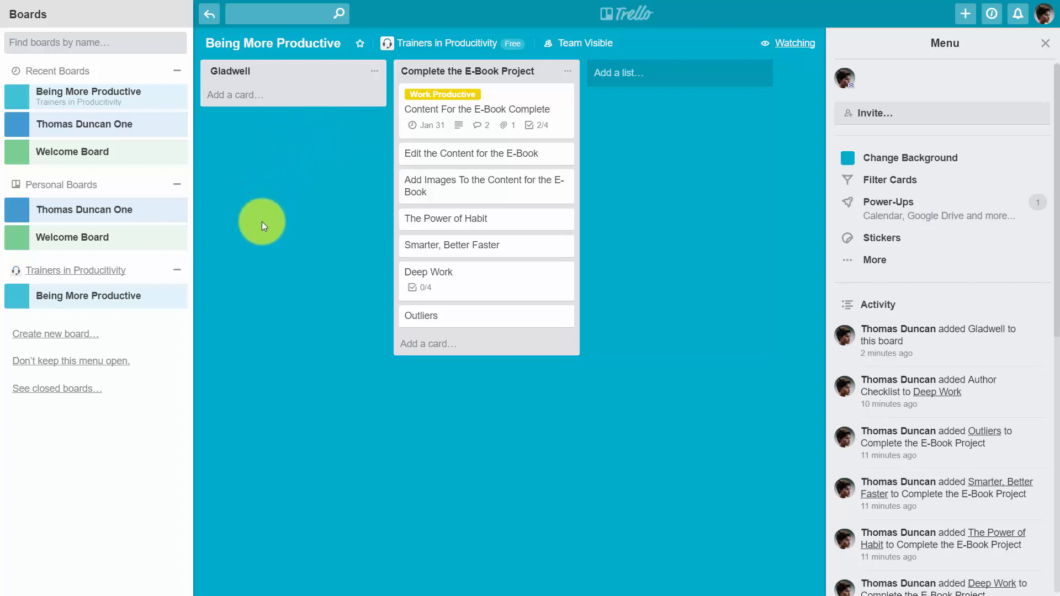
{"action": "mouse_move", "coordinate": [395, 451]}
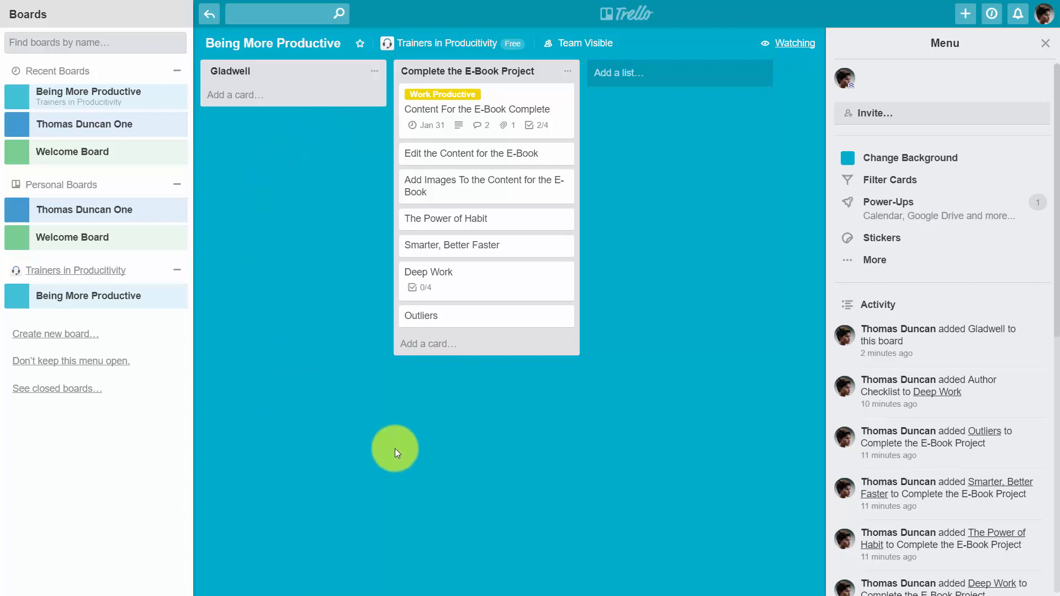
{"action": "mouse_move", "coordinate": [653, 350]}
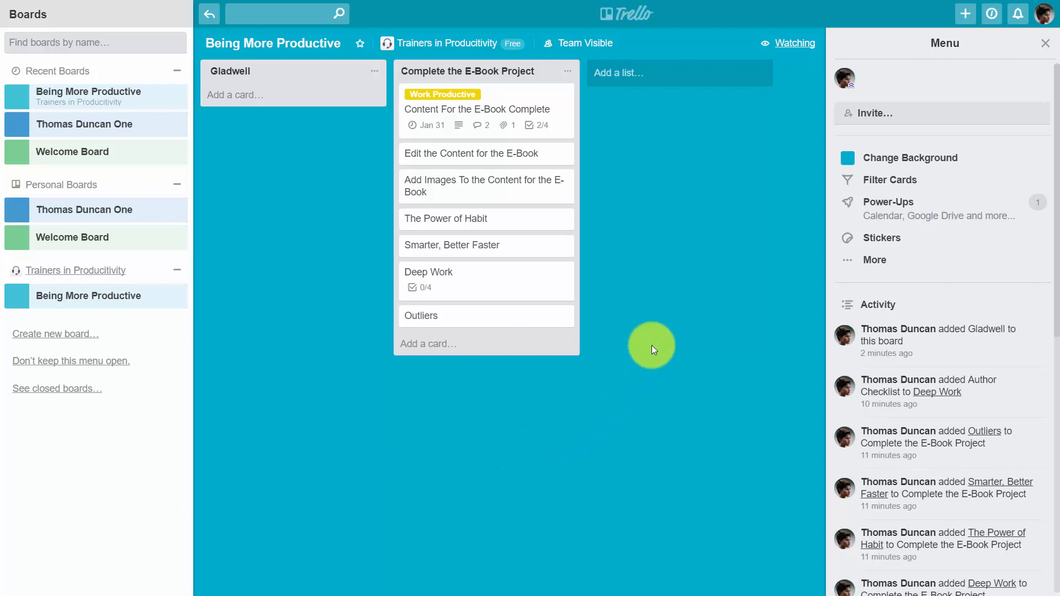
{"action": "mouse_move", "coordinate": [644, 326]}
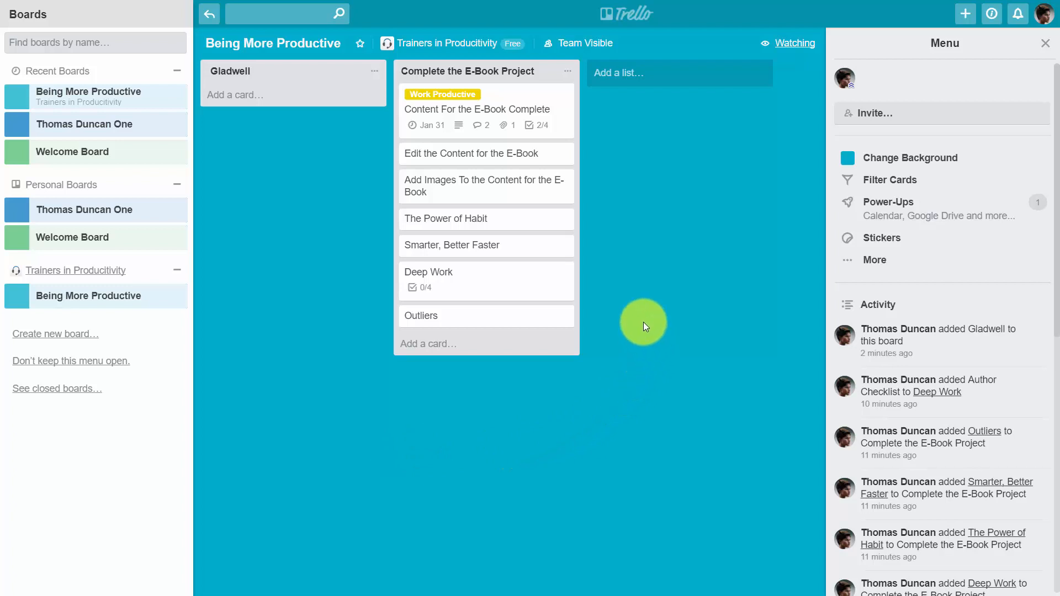